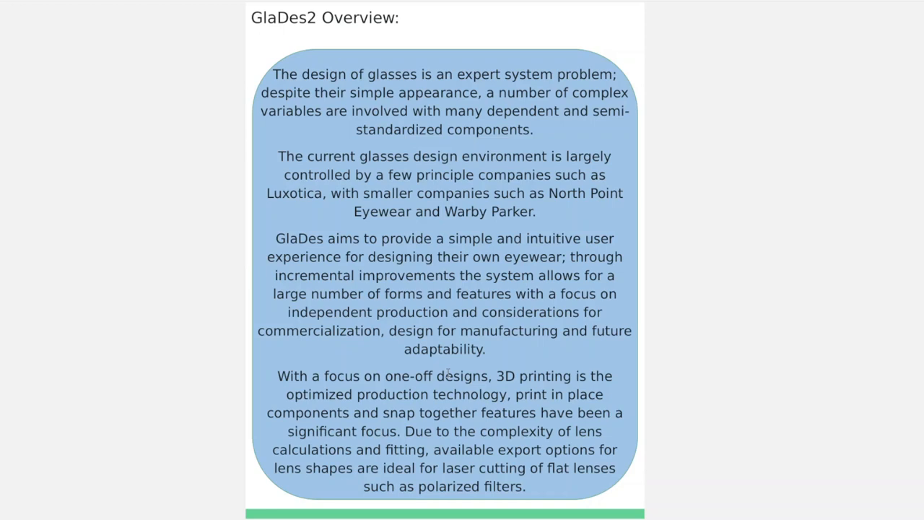
pyautogui.moveTo(466, 358)
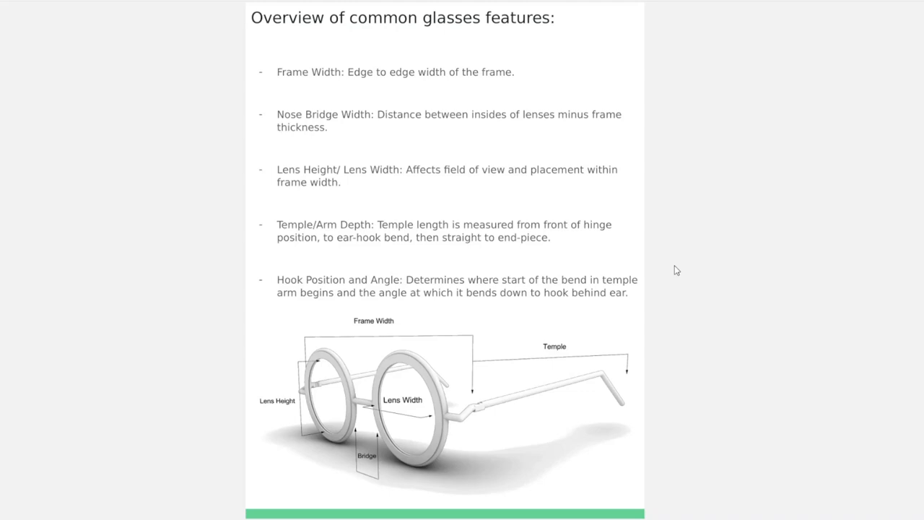
pyautogui.press('right')
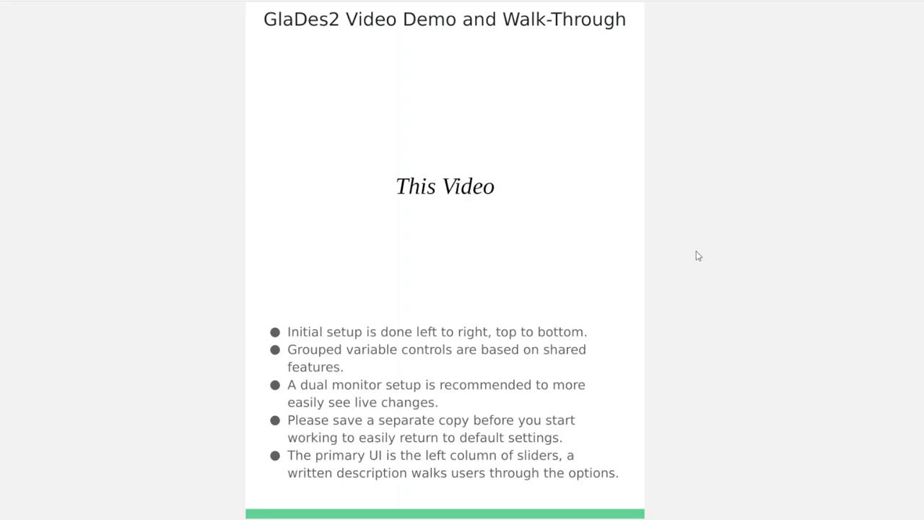
pyautogui.moveTo(713, 249)
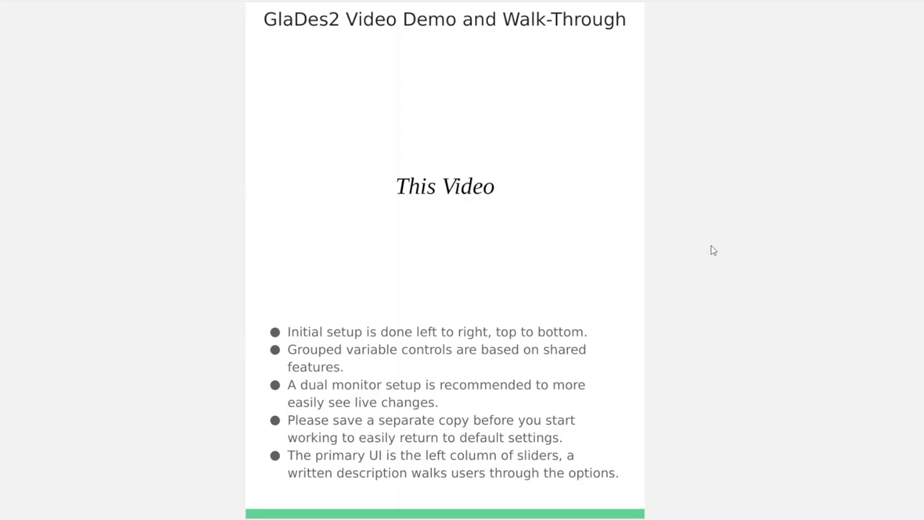
pyautogui.moveTo(693, 253)
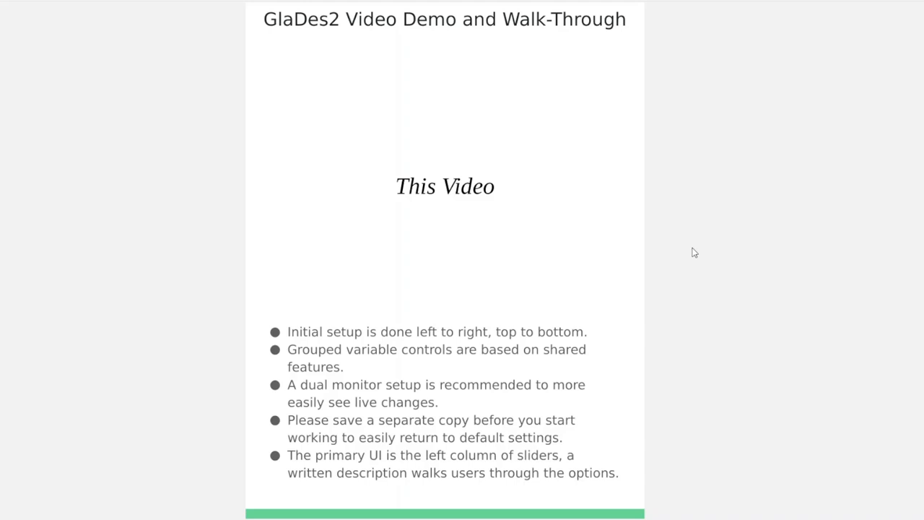
pyautogui.moveTo(696, 251)
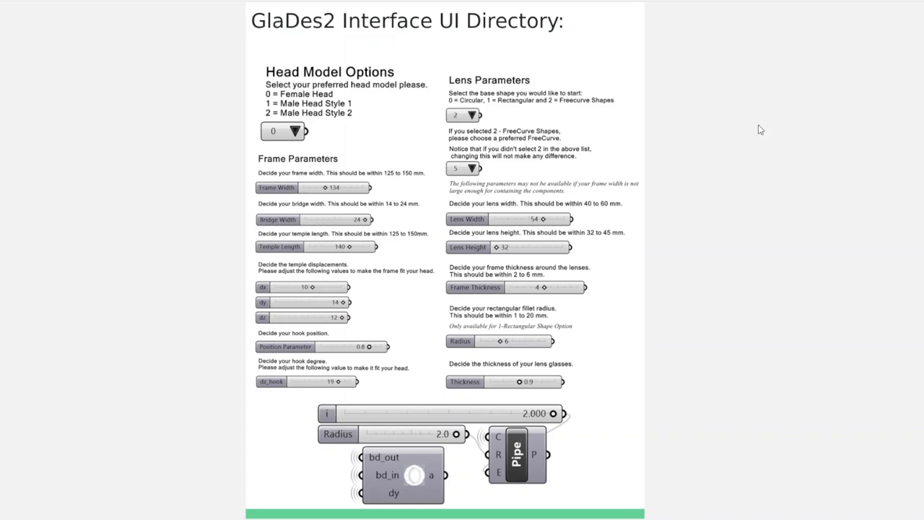
pyautogui.moveTo(779, 113)
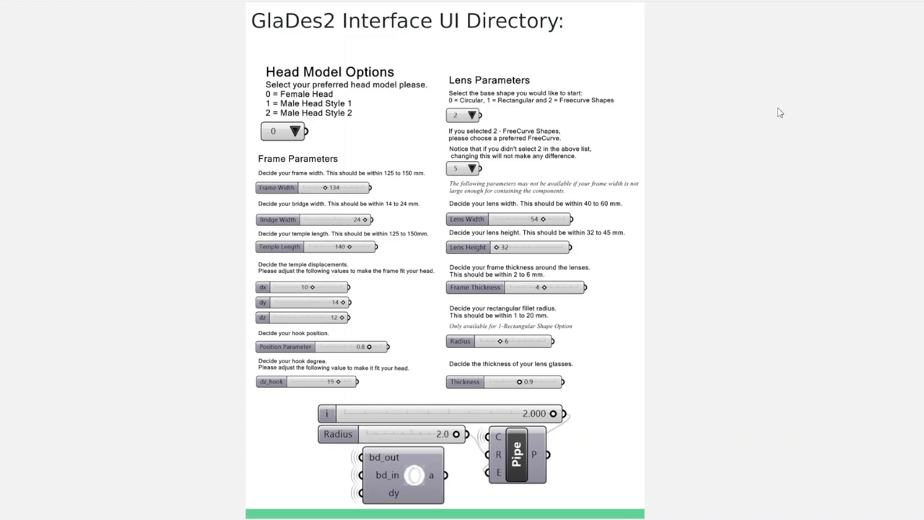
pyautogui.moveTo(494, 199)
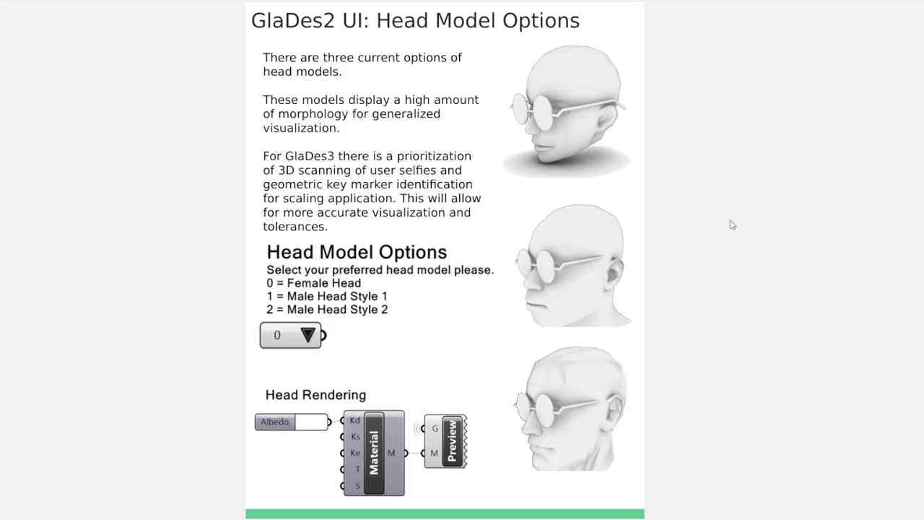
pyautogui.moveTo(719, 233)
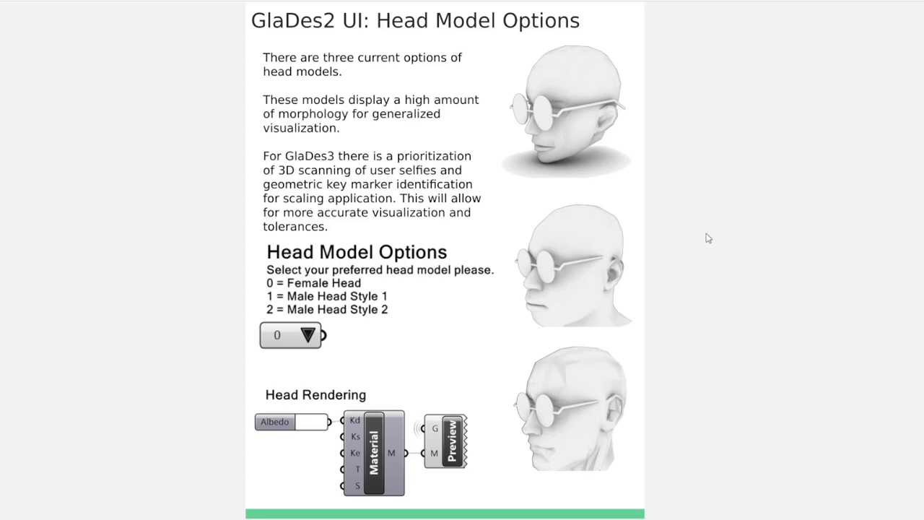
pyautogui.moveTo(646, 228)
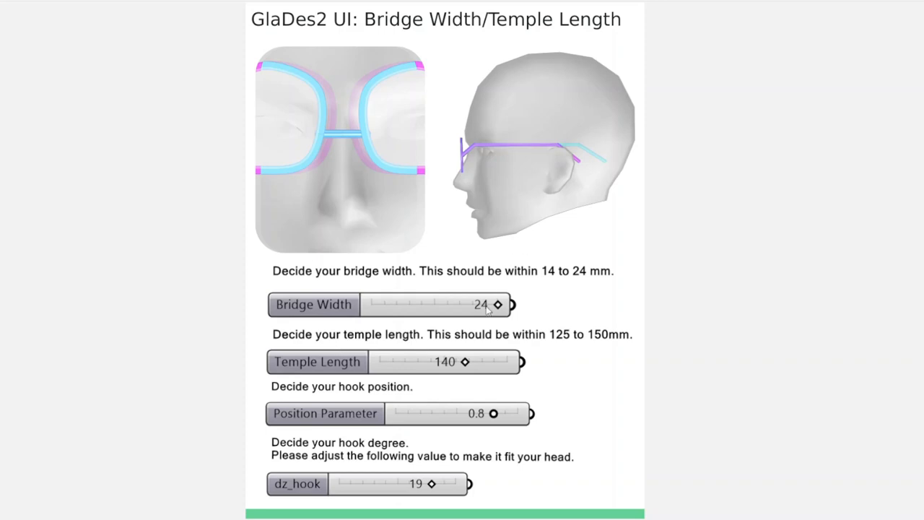
pyautogui.moveTo(417, 401)
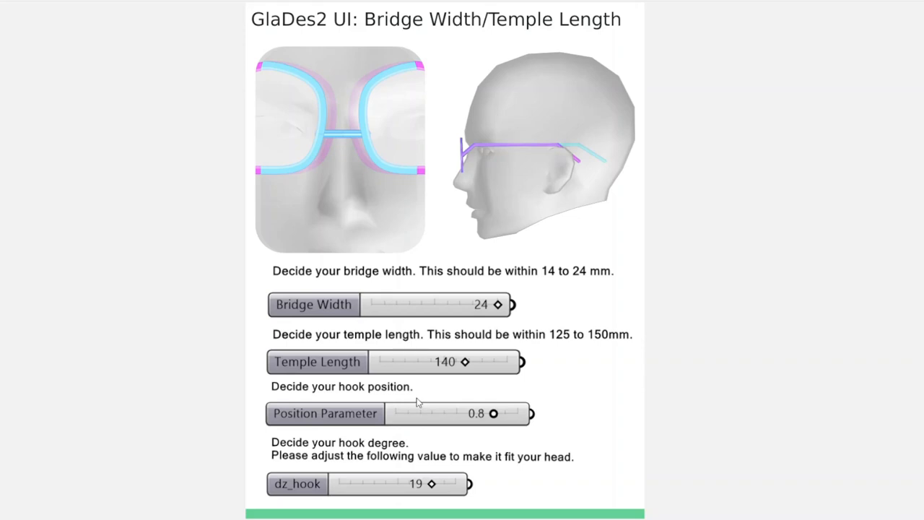
pyautogui.moveTo(516, 226)
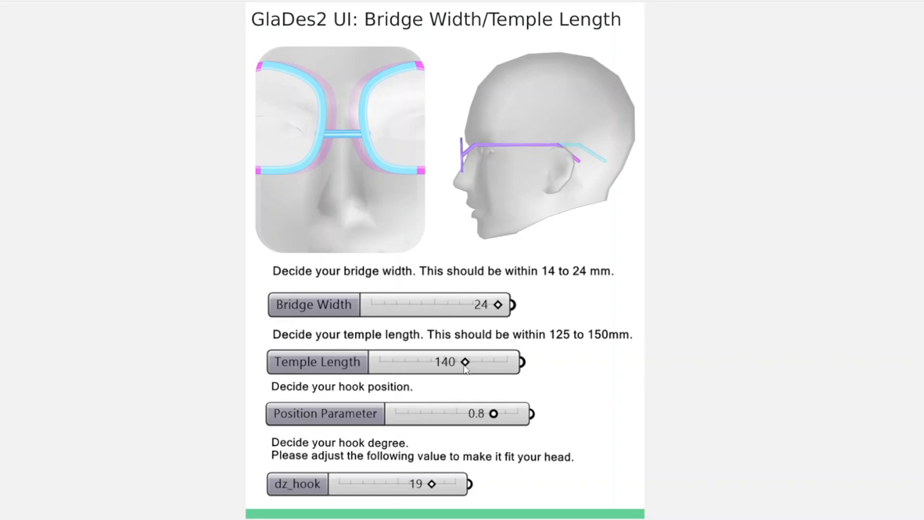
pyautogui.moveTo(598, 101)
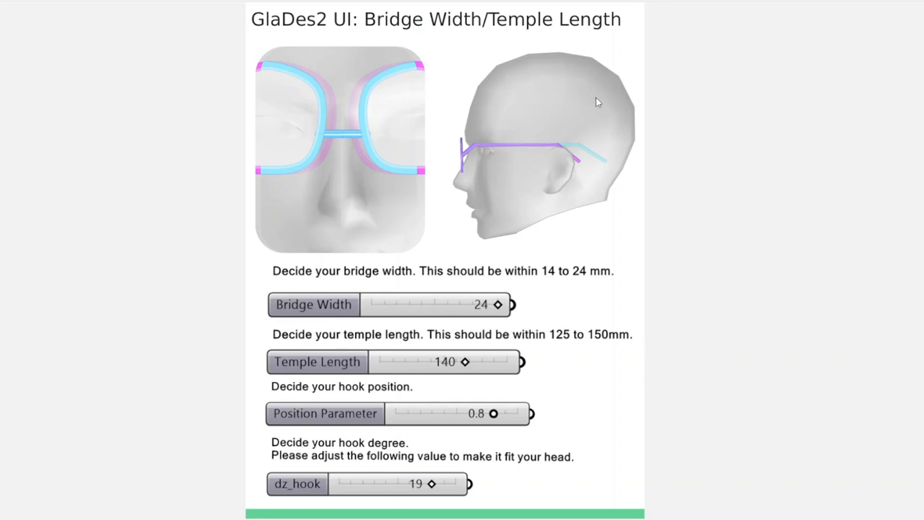
pyautogui.moveTo(578, 171)
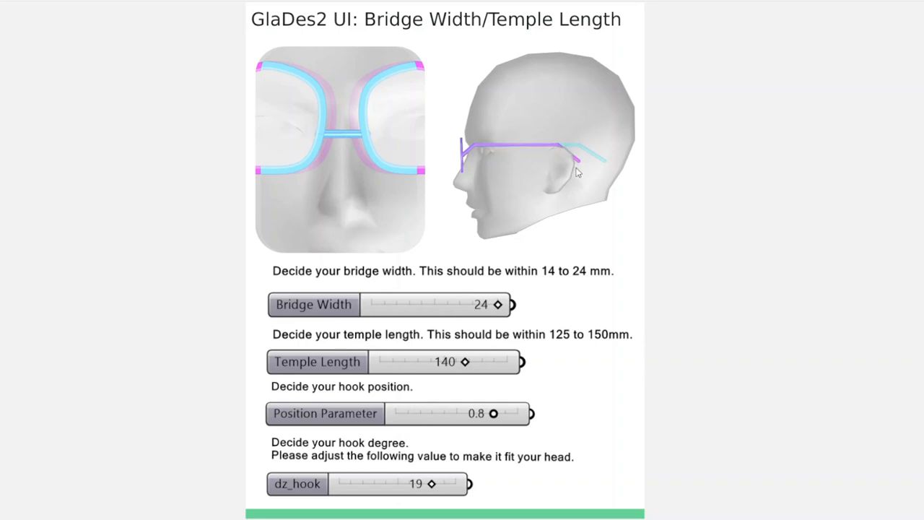
pyautogui.moveTo(341, 450)
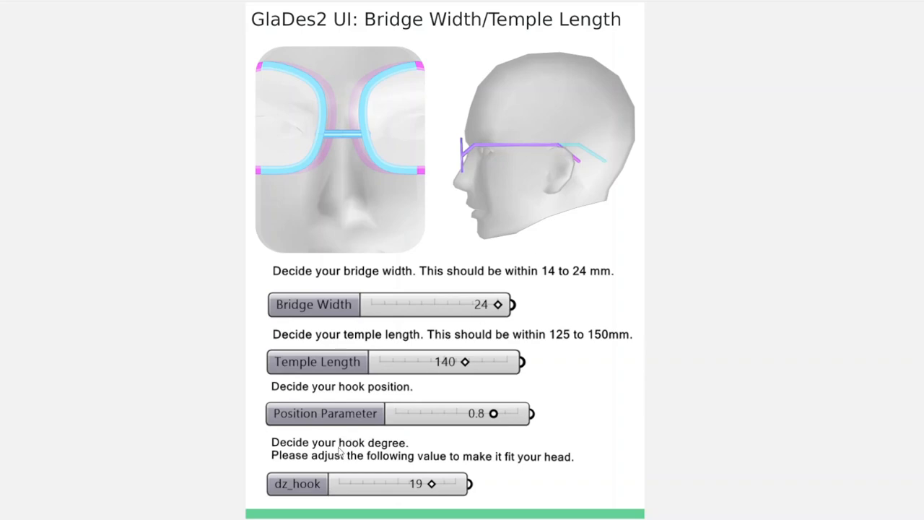
pyautogui.moveTo(410, 444)
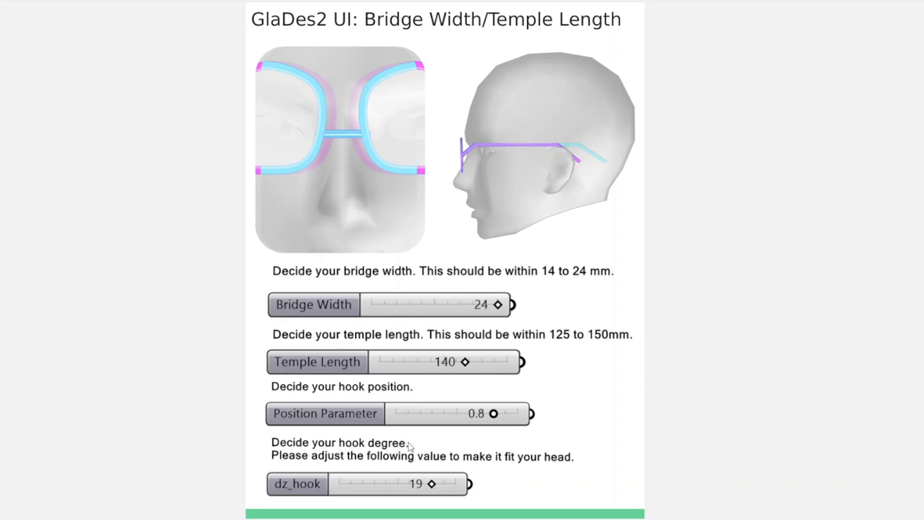
pyautogui.moveTo(512, 397)
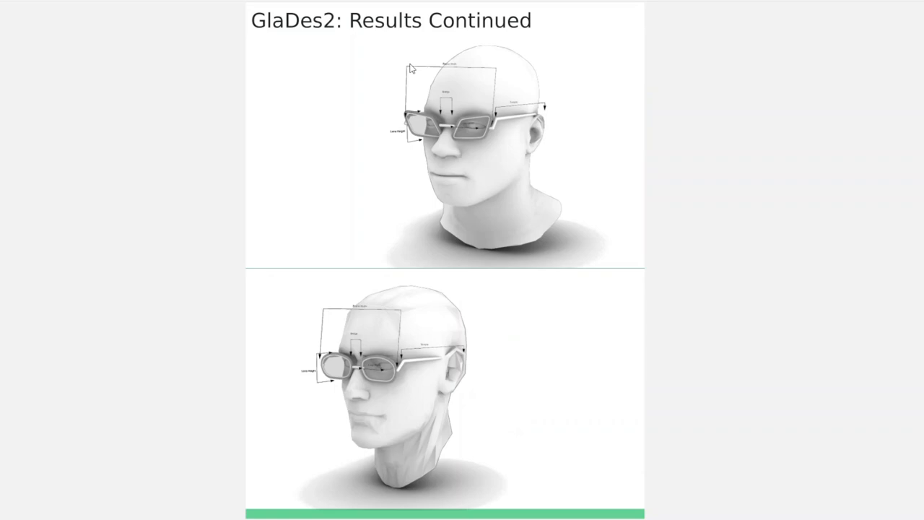
# Advance from the Results Continued slide to the Printed Test Frame slide.
pyautogui.press('Right')
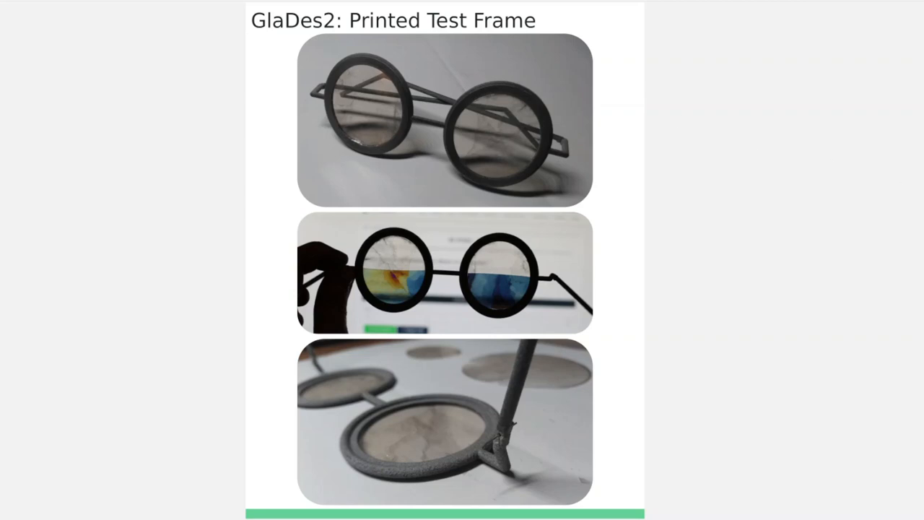
pyautogui.moveTo(660, 272)
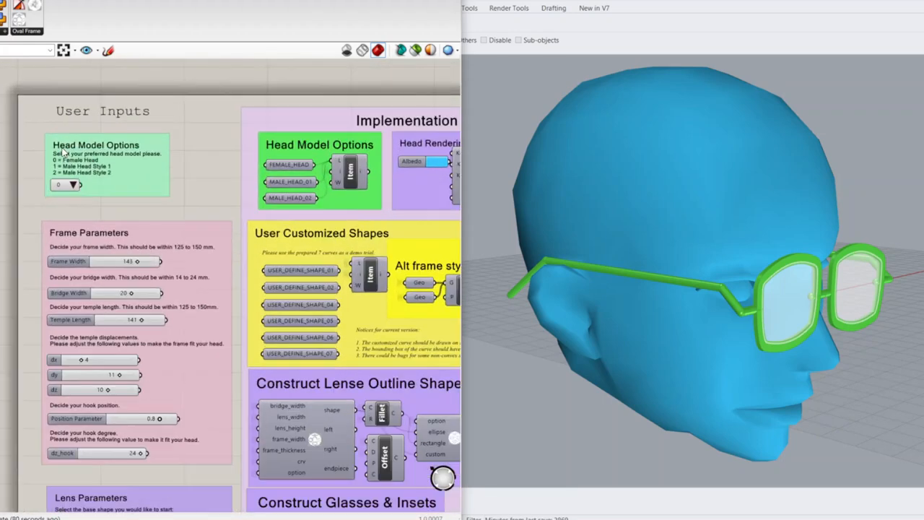
pyautogui.moveTo(209, 324)
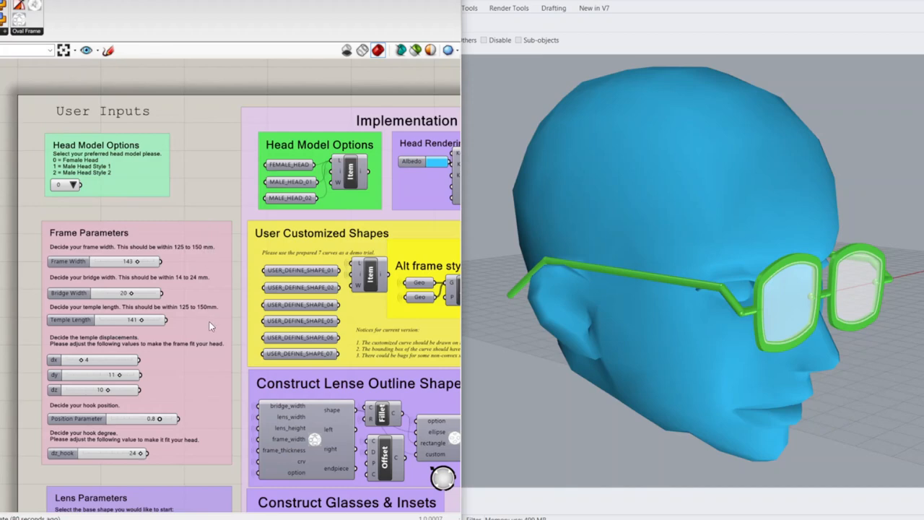
# Scroll the Grasshopper canvas down through the User Inputs Frame Parameters group.
pyautogui.scroll(-3)
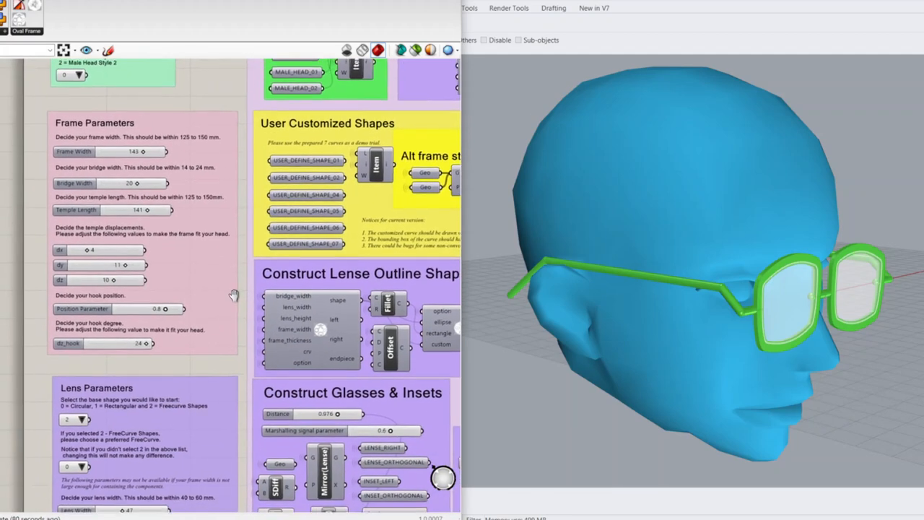
pyautogui.scroll(-3)
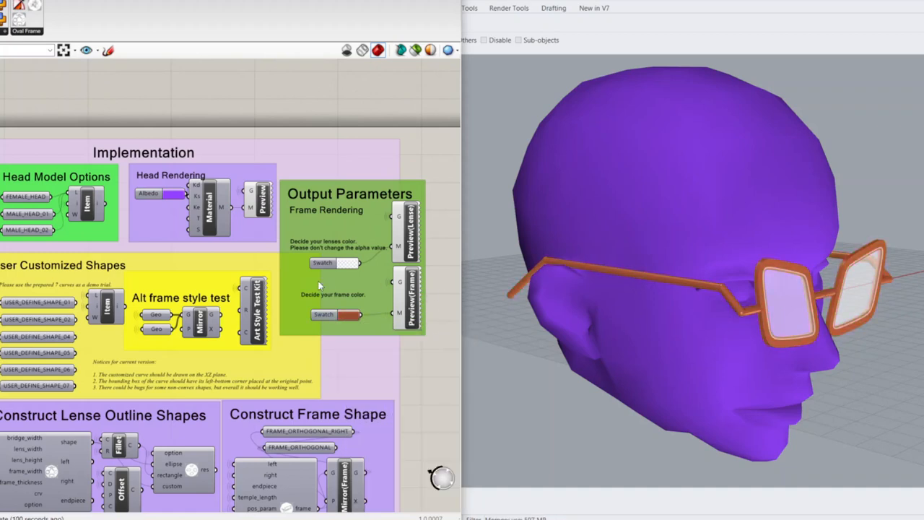
# Preview the custom frame-shape curve from the User Customized Shapes component beside the glasses.
pyautogui.rightClick(108, 299)
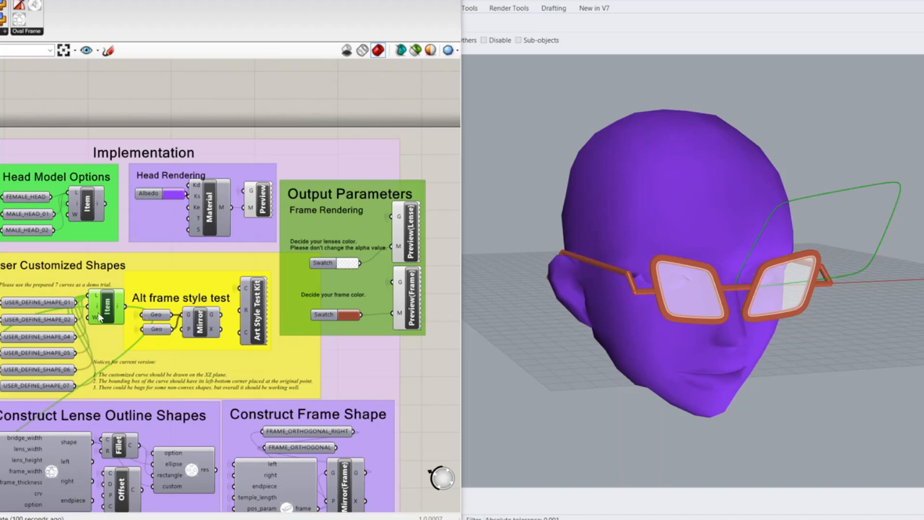
pyautogui.moveTo(107, 310)
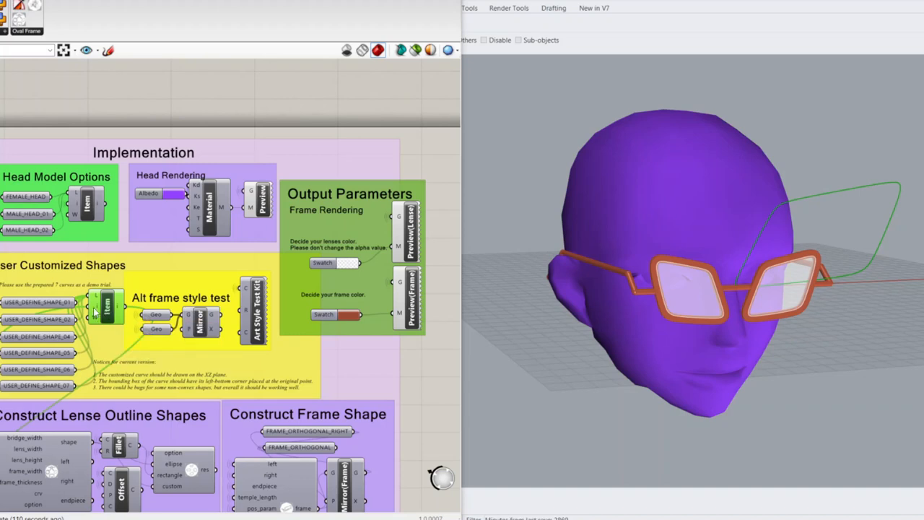
pyautogui.moveTo(12, 312)
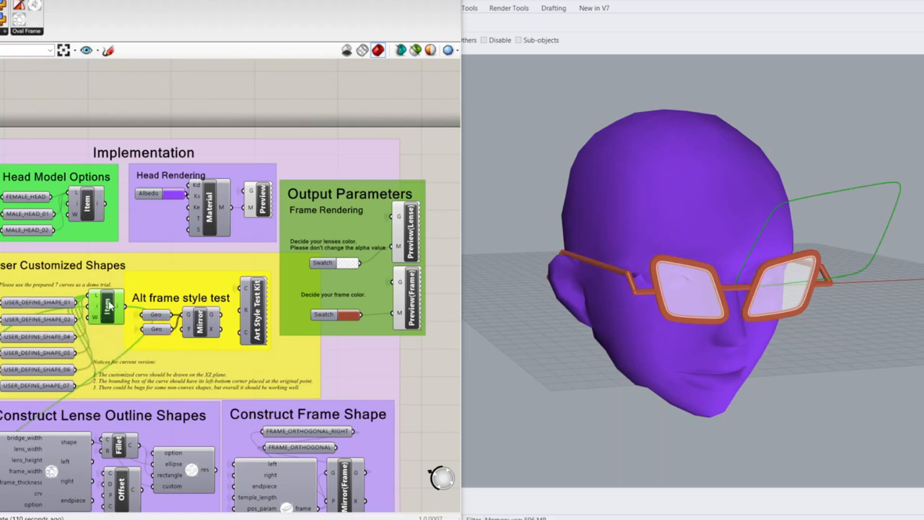
pyautogui.scroll(-3)
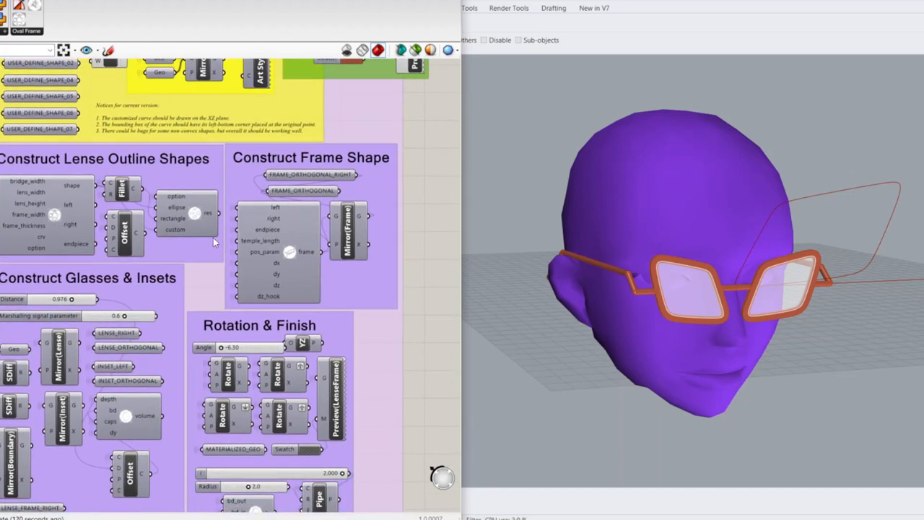
pyautogui.moveTo(320, 263)
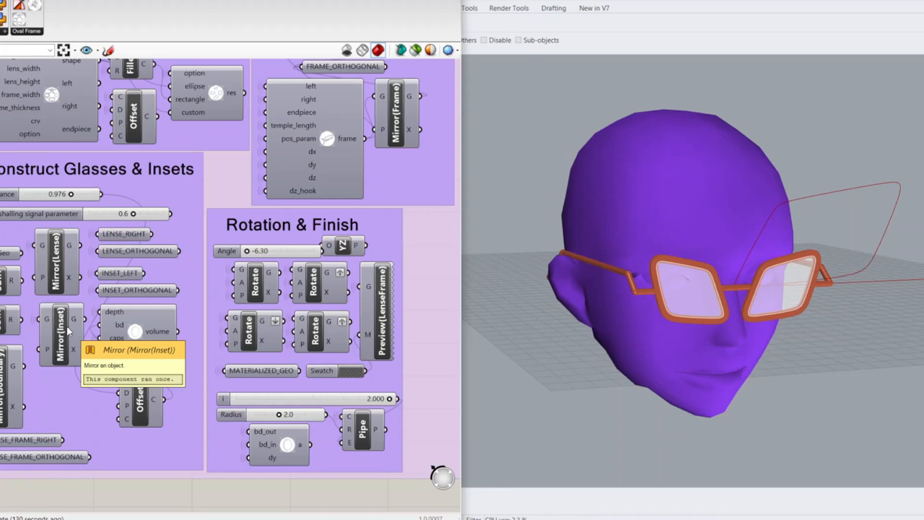
pyautogui.moveTo(141, 404)
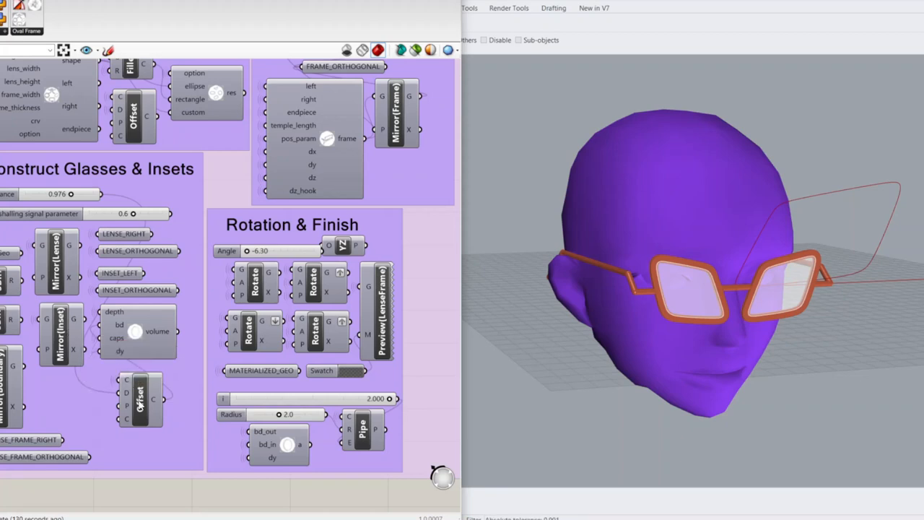